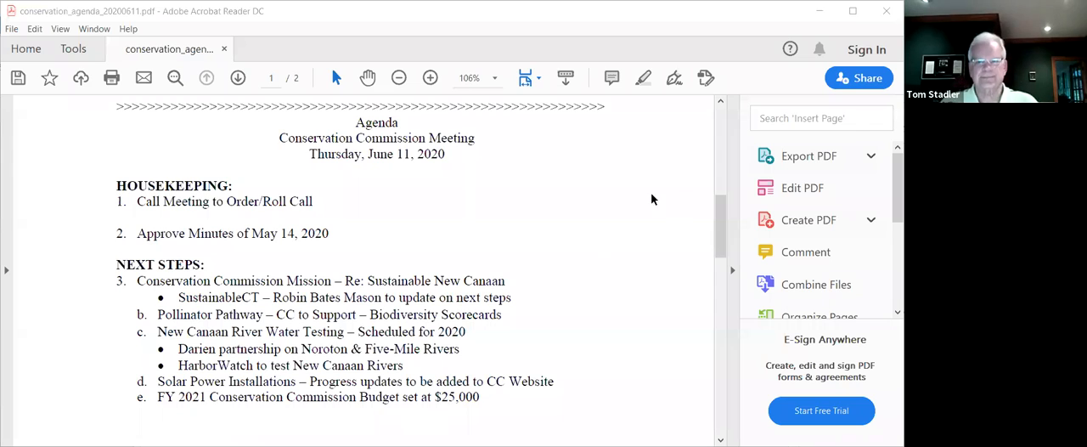
mouse_move(616, 202)
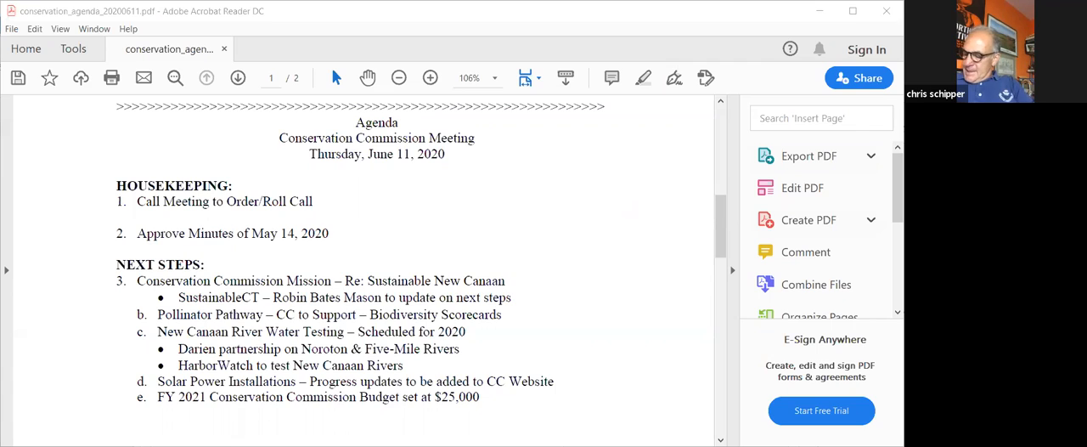
mouse_move(642, 275)
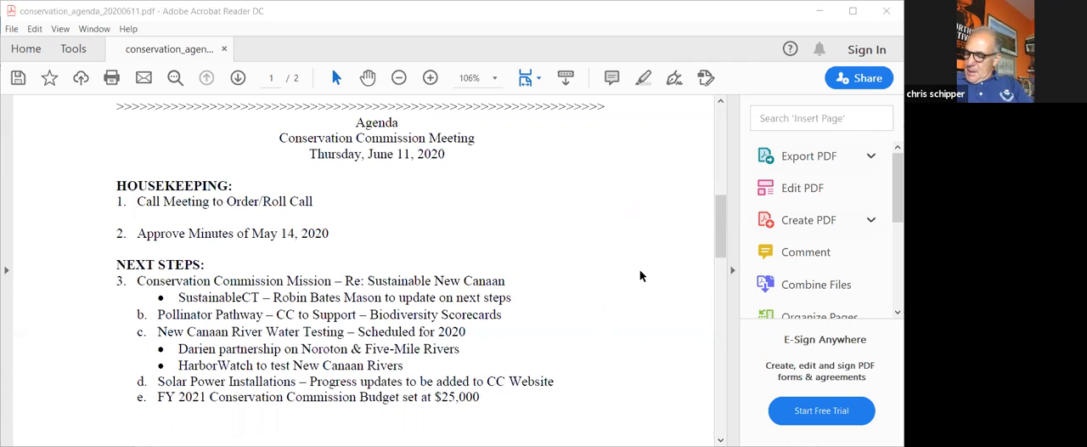
mouse_move(580, 237)
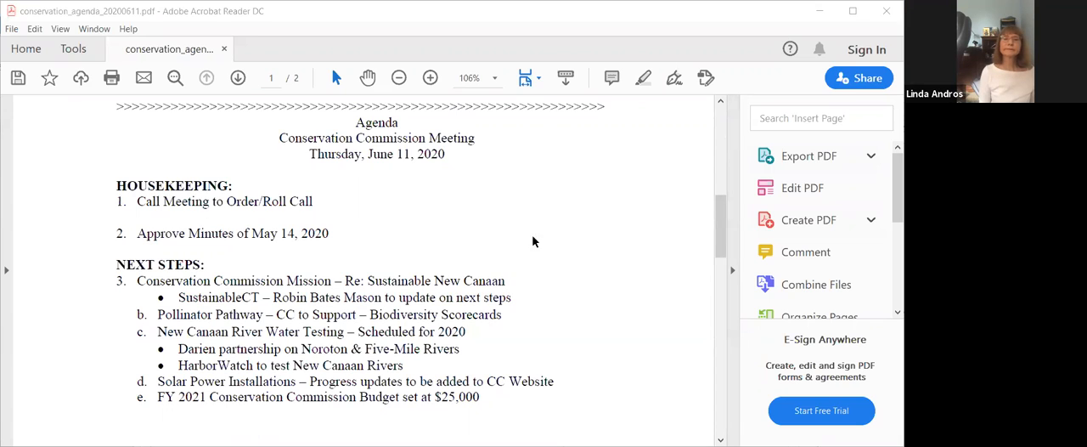
mouse_move(555, 108)
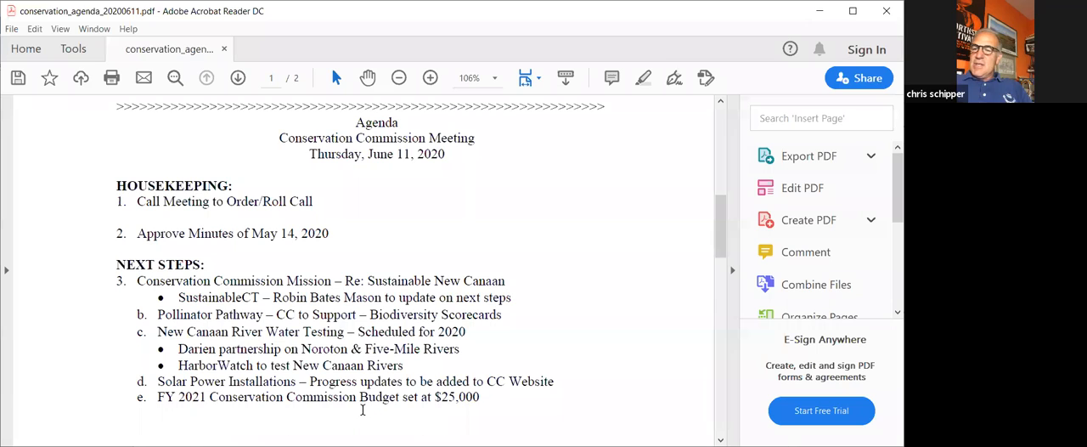
mouse_move(680, 406)
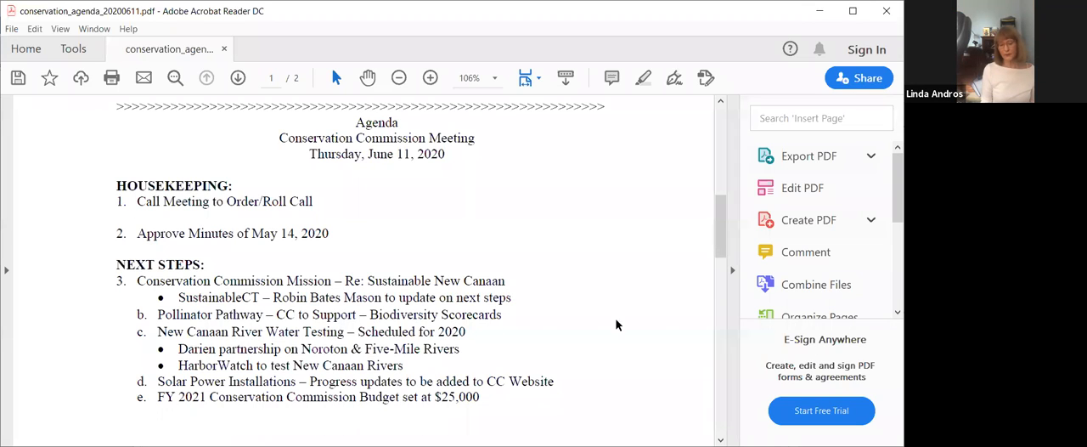
mouse_move(664, 383)
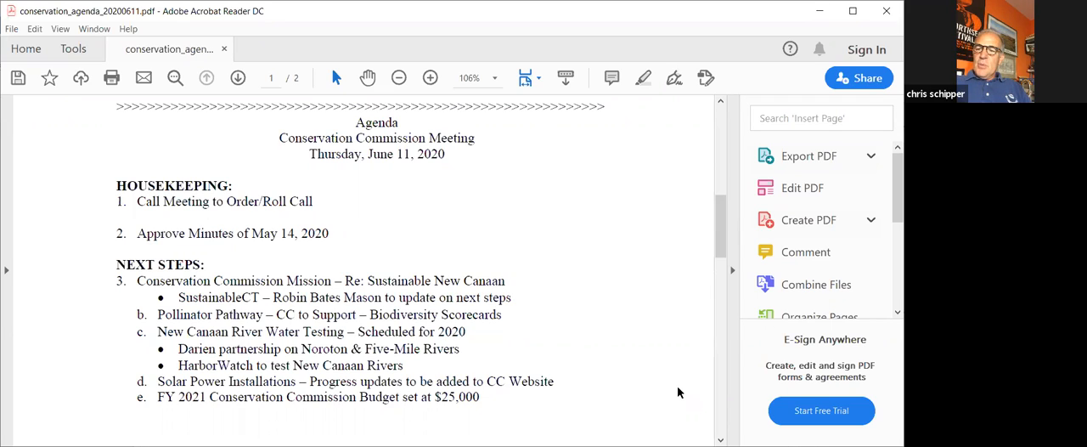
mouse_move(855, 395)
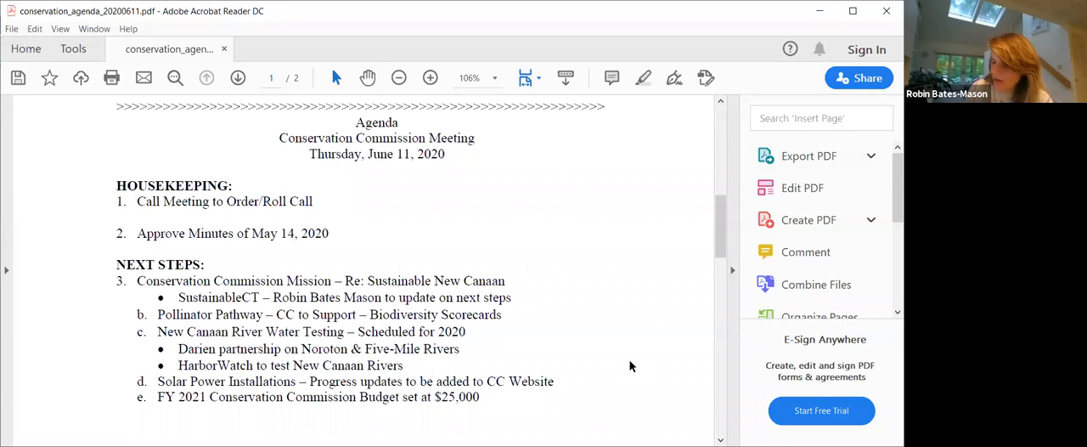
mouse_move(769, 313)
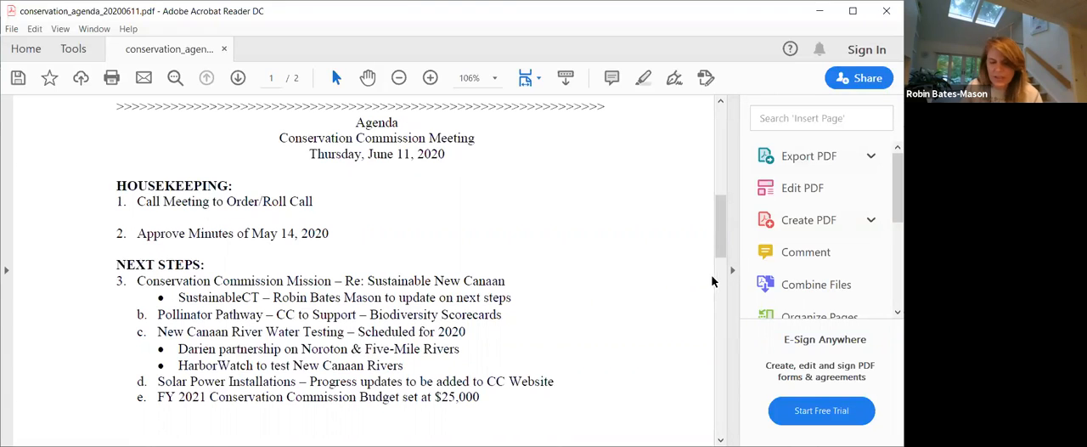
mouse_move(712, 238)
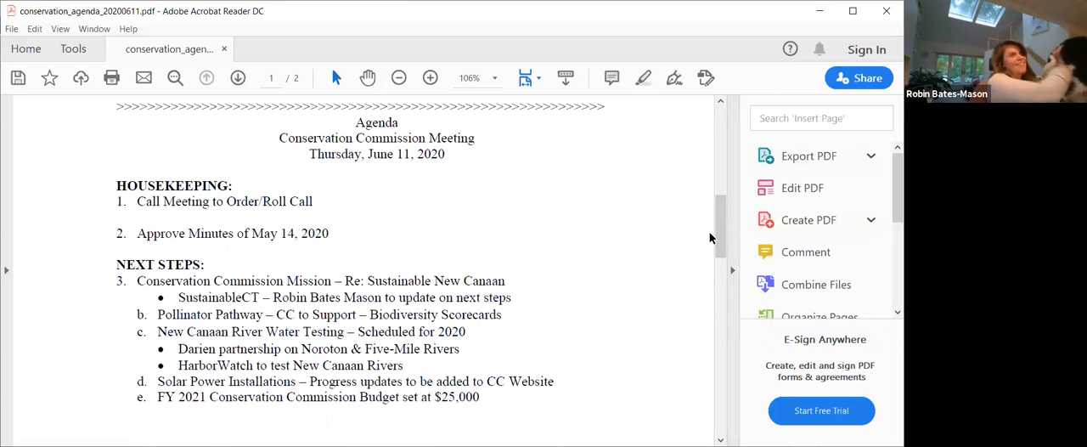
mouse_move(598, 233)
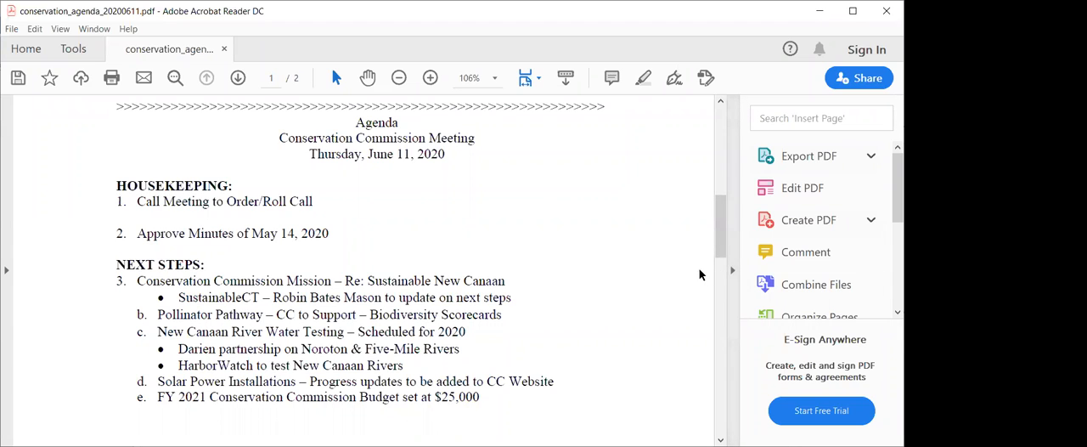
mouse_move(528, 184)
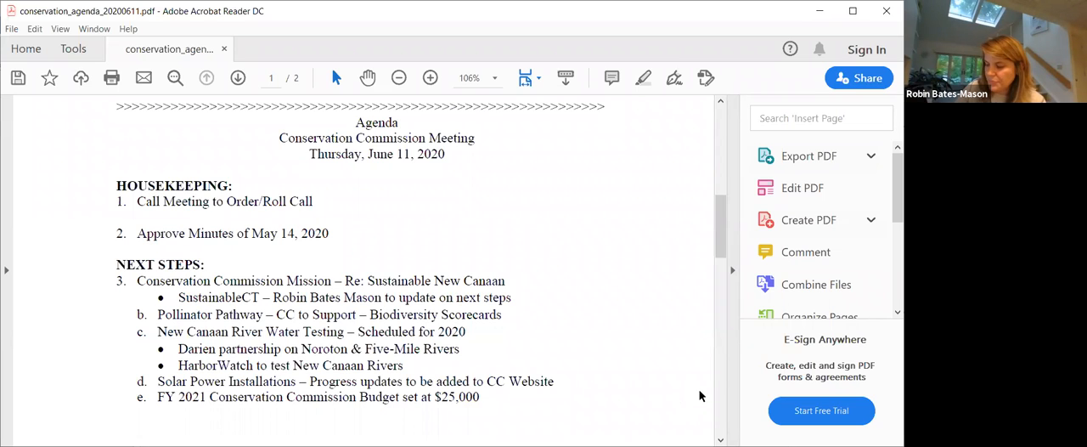
mouse_move(611, 325)
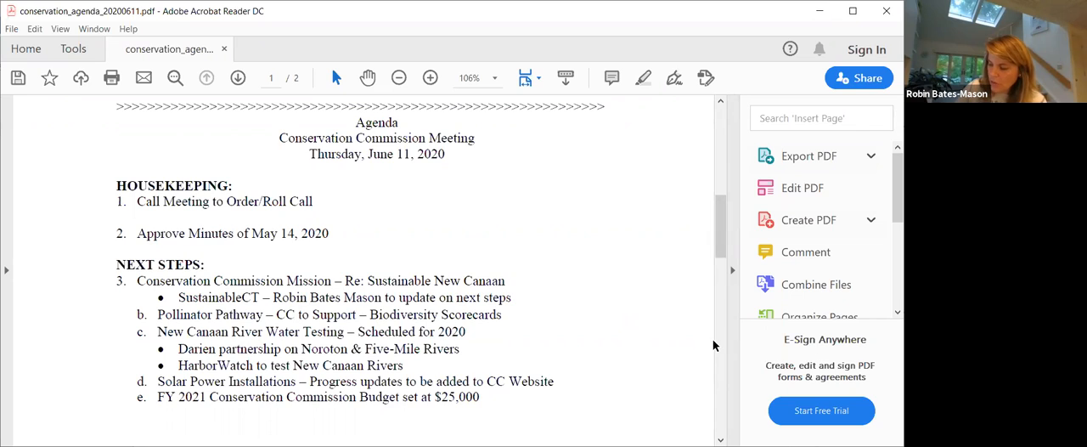
mouse_move(644, 397)
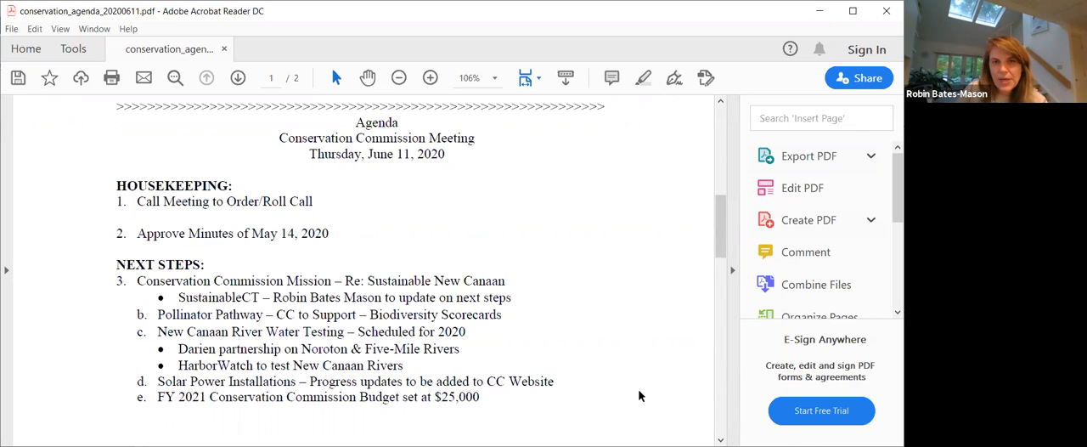
mouse_move(673, 341)
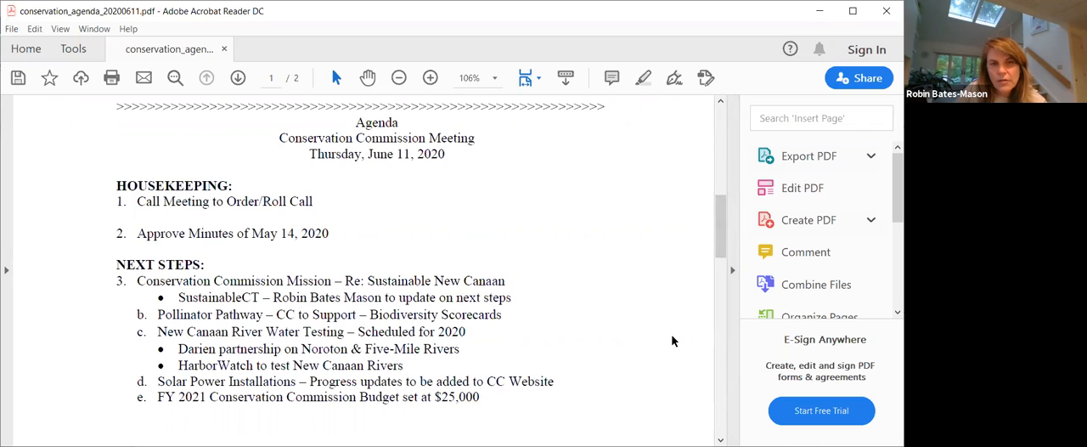
mouse_move(662, 363)
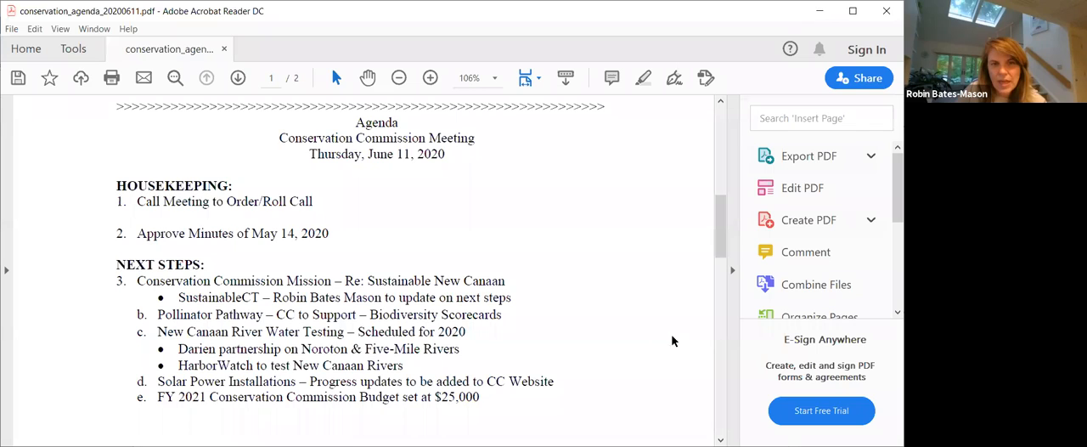
mouse_move(705, 304)
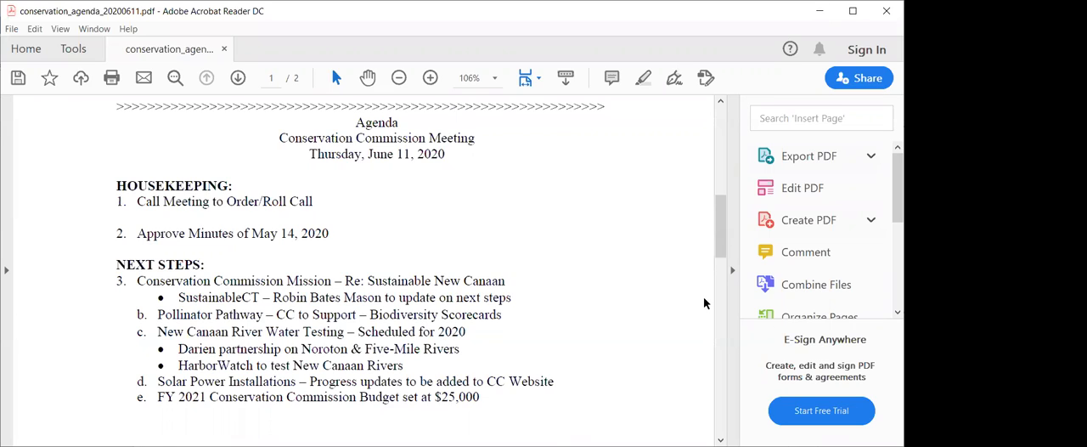
mouse_move(663, 337)
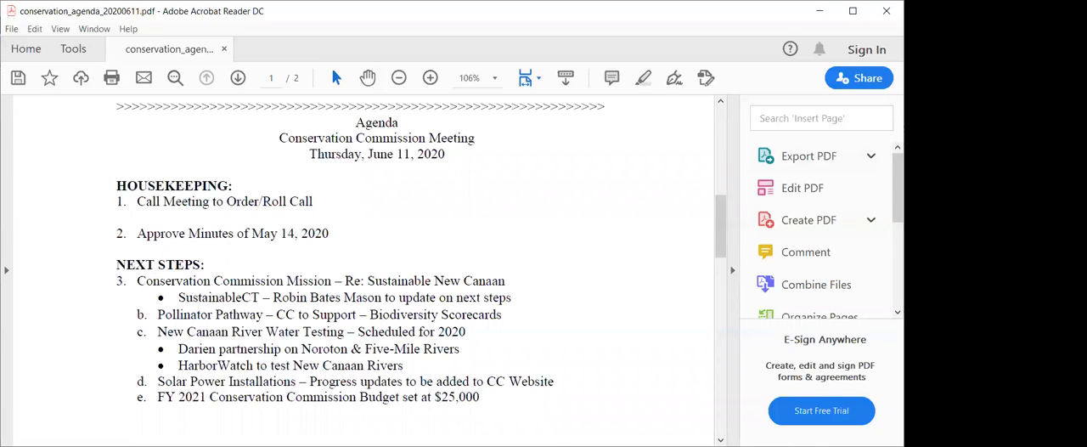
mouse_move(648, 340)
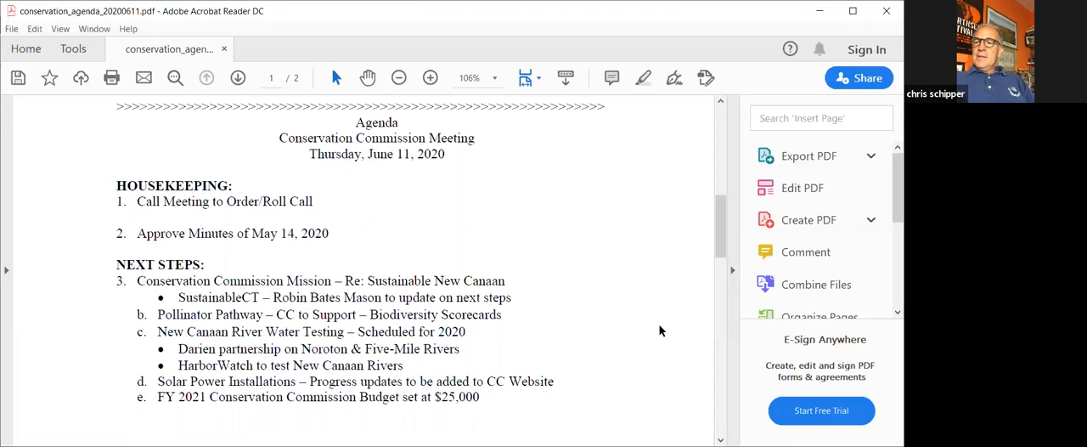
mouse_move(716, 311)
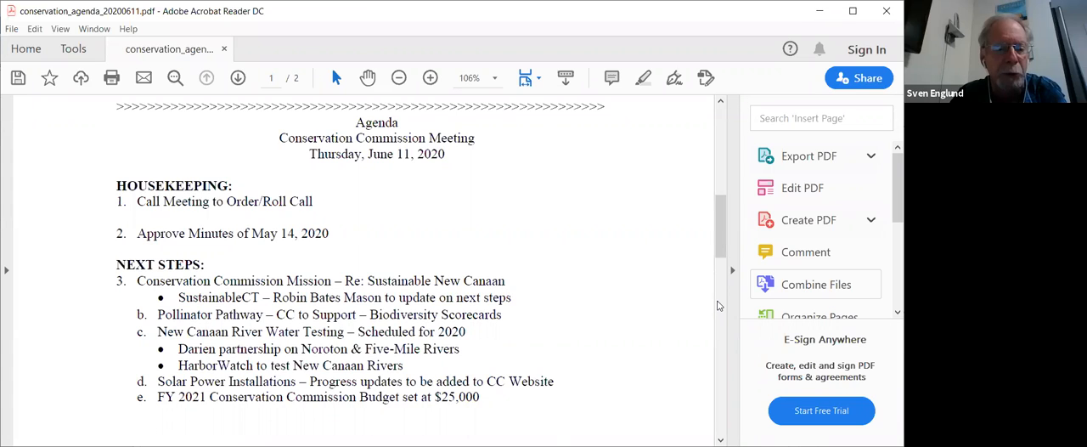
mouse_move(589, 298)
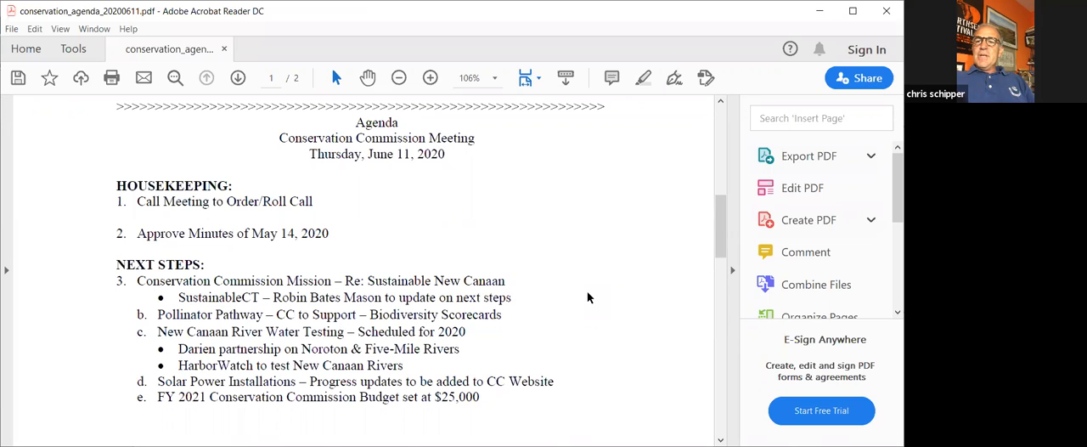
mouse_move(711, 341)
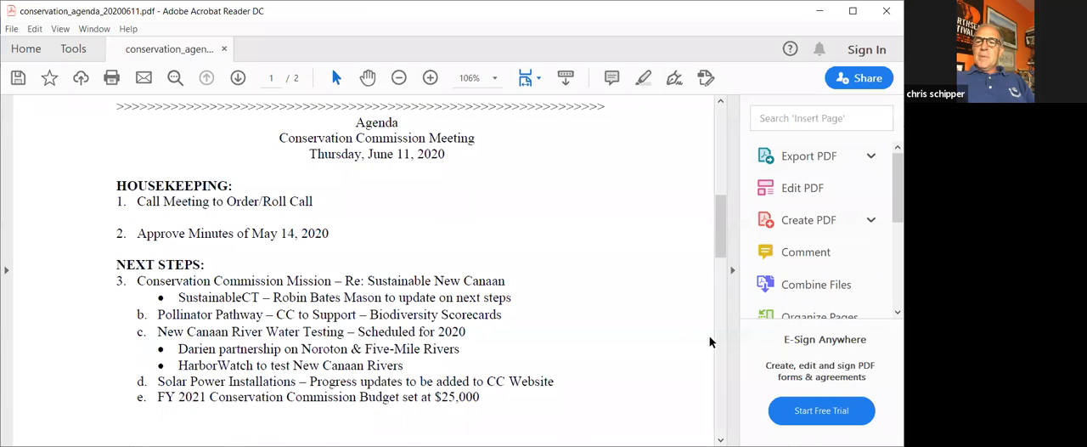
mouse_move(665, 331)
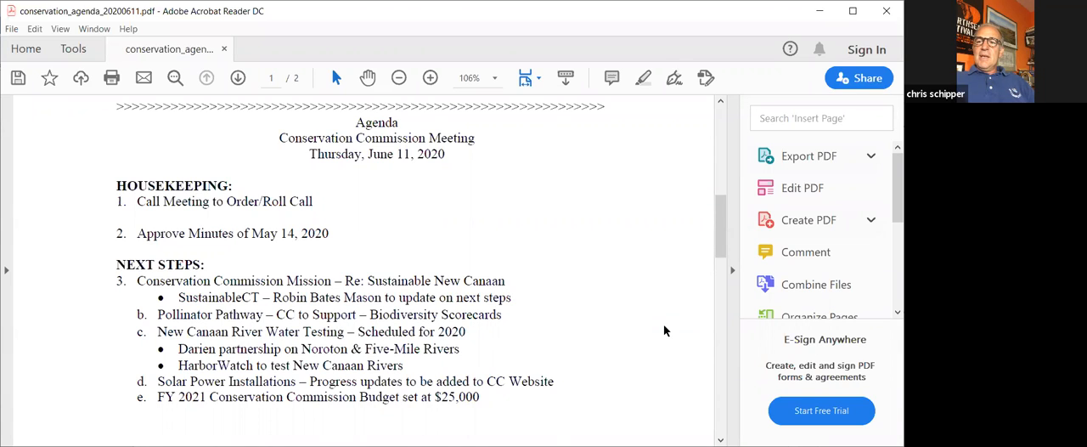
mouse_move(642, 307)
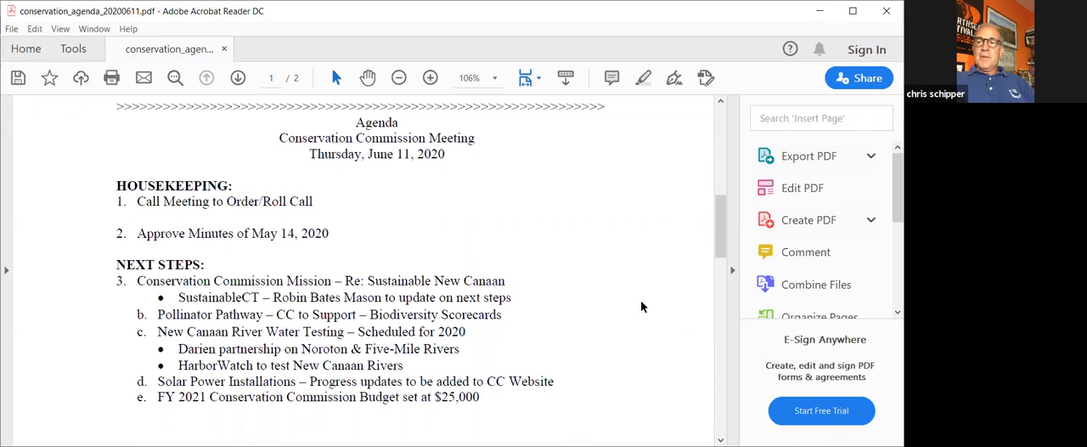
mouse_move(766, 335)
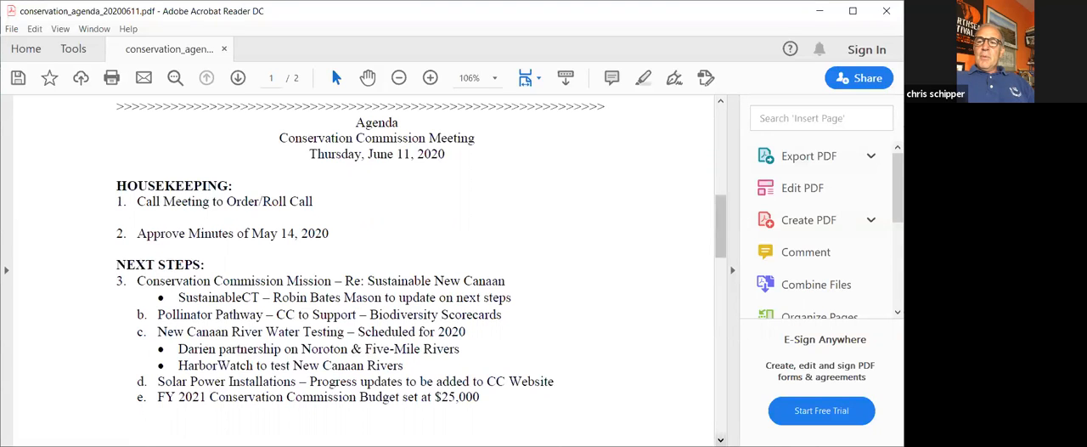
scroll("down", 3)
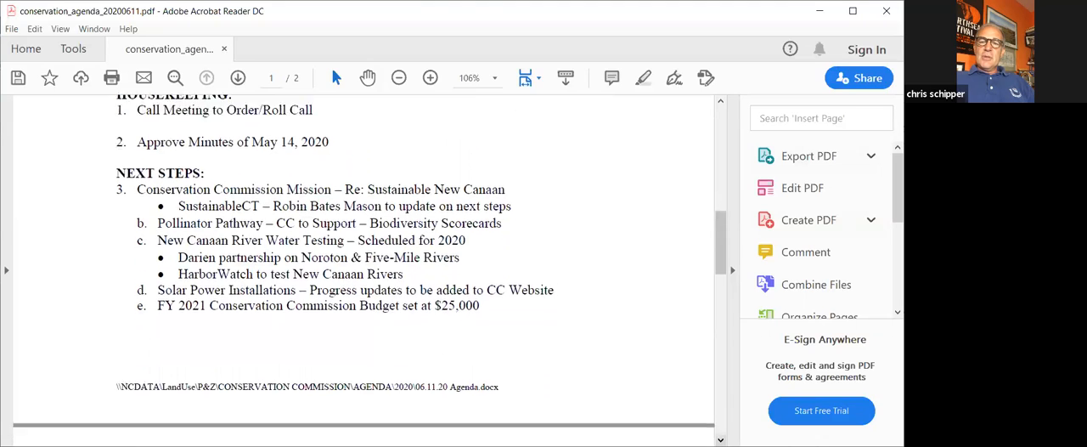
scroll("down", 3)
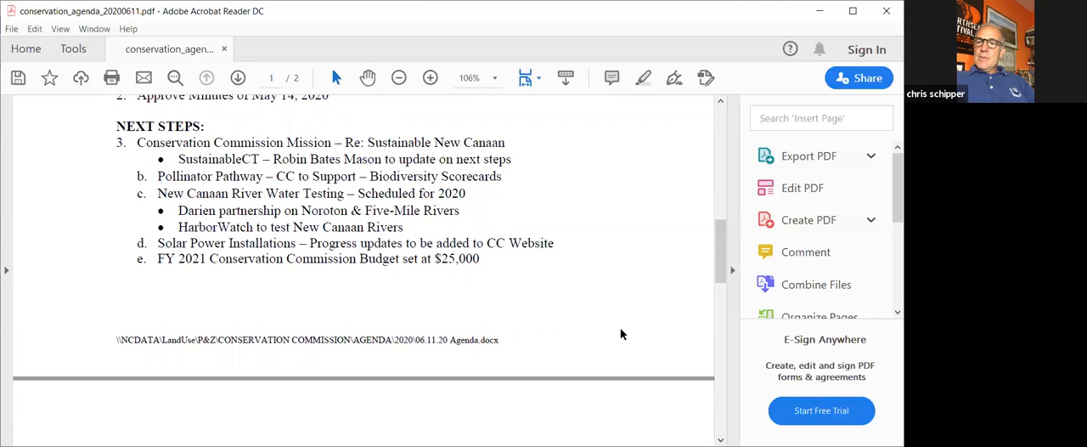
mouse_move(638, 344)
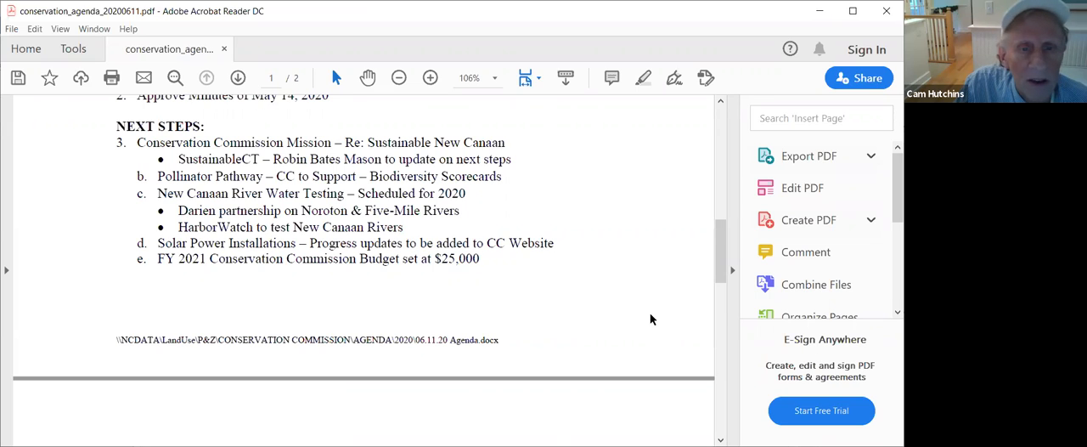
mouse_move(633, 306)
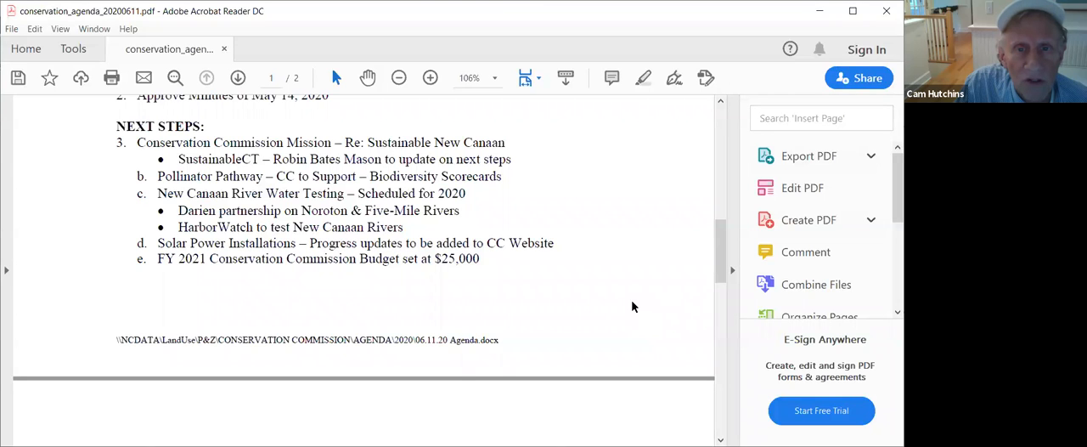
scroll("up", 3)
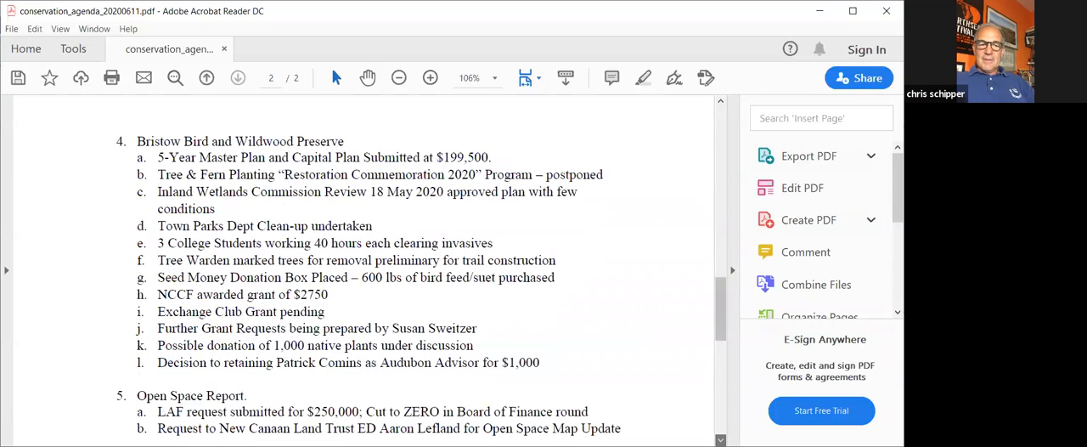
scroll("down", 3)
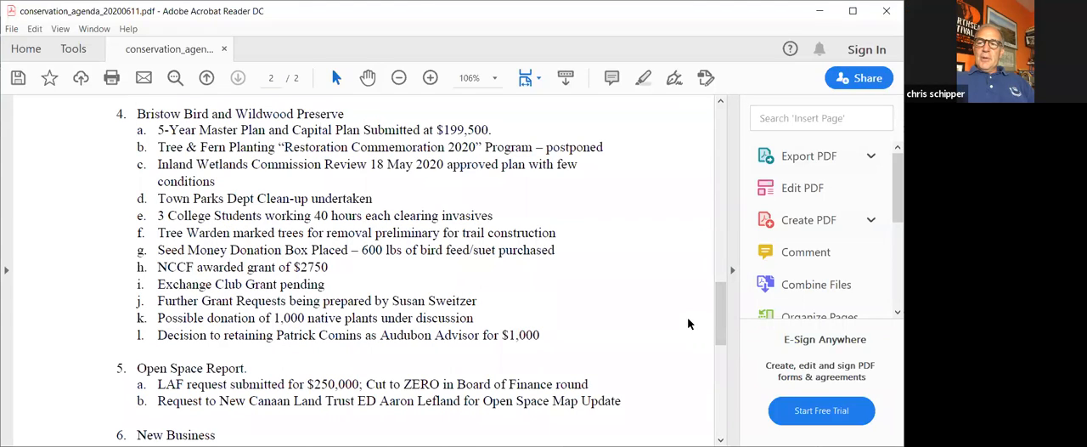
mouse_move(664, 315)
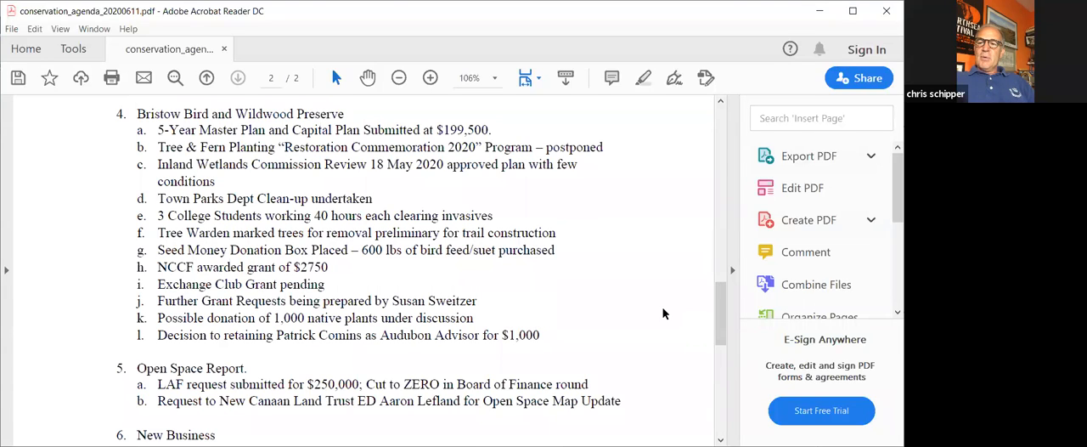
mouse_move(680, 357)
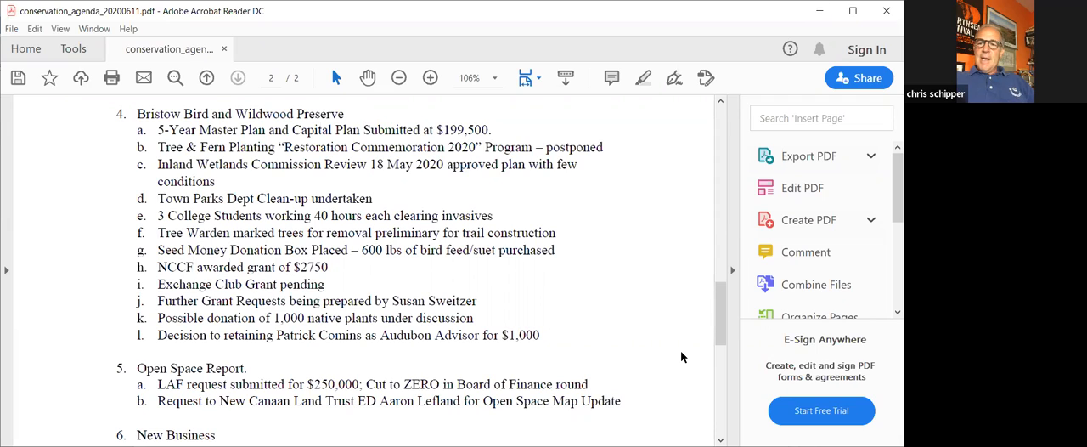
mouse_move(627, 312)
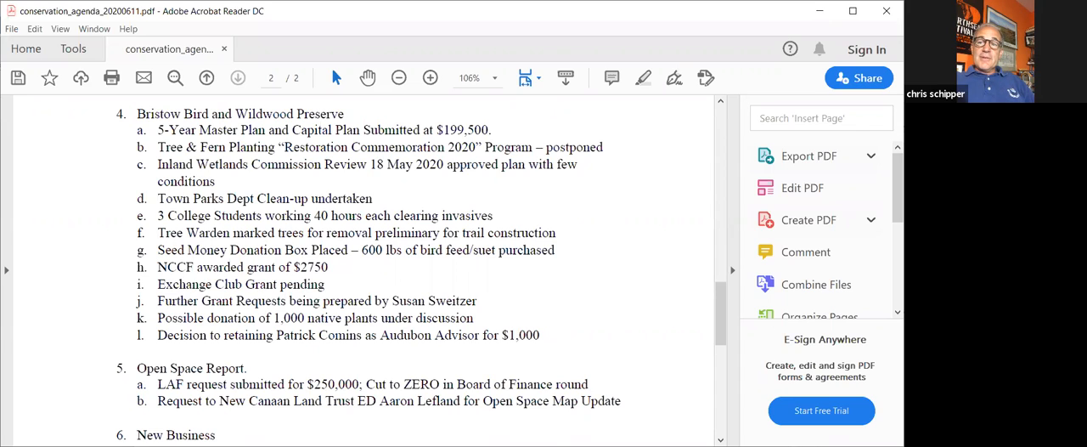
mouse_move(646, 49)
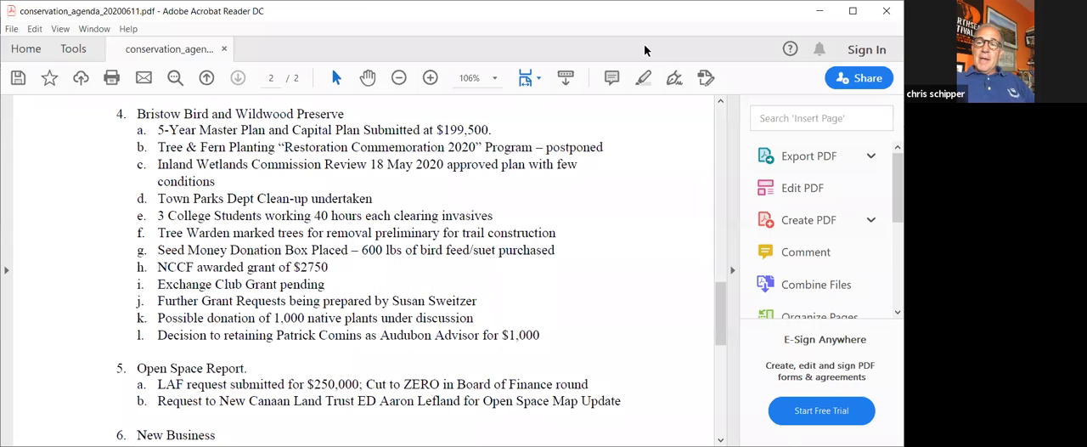
mouse_move(596, 212)
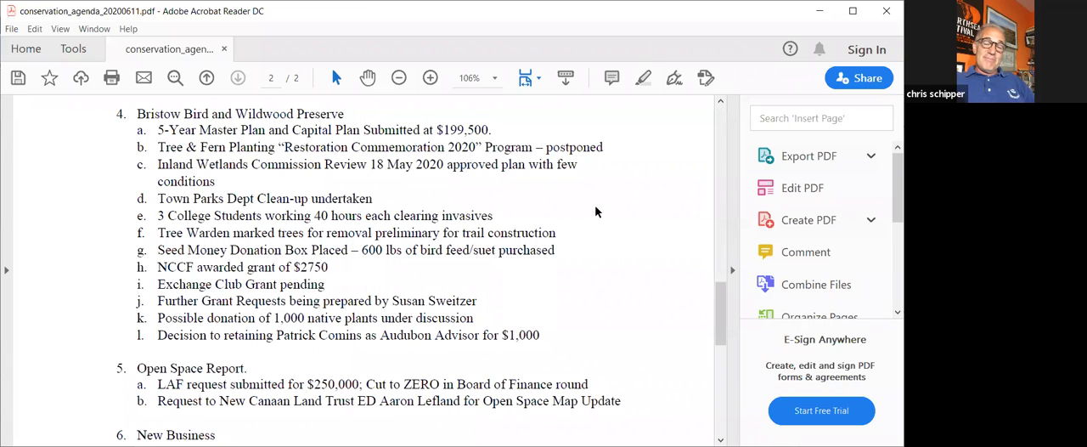
mouse_move(614, 215)
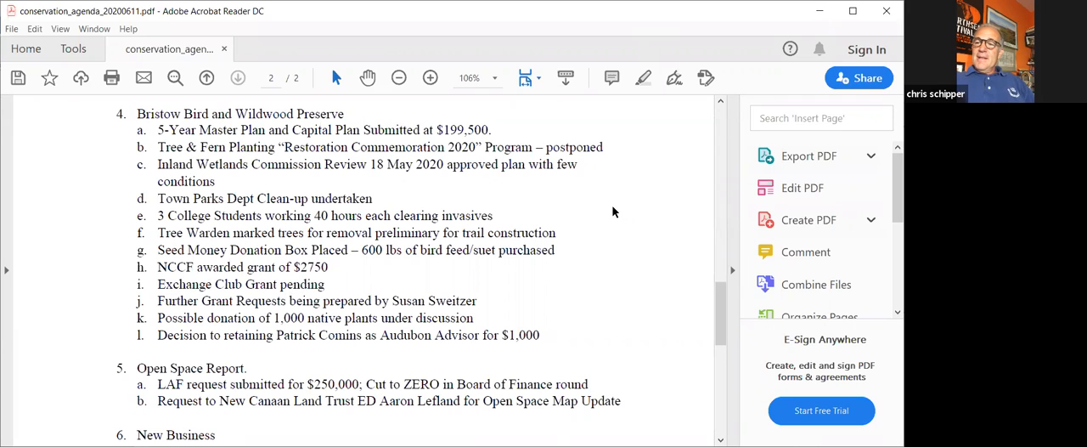
mouse_move(610, 202)
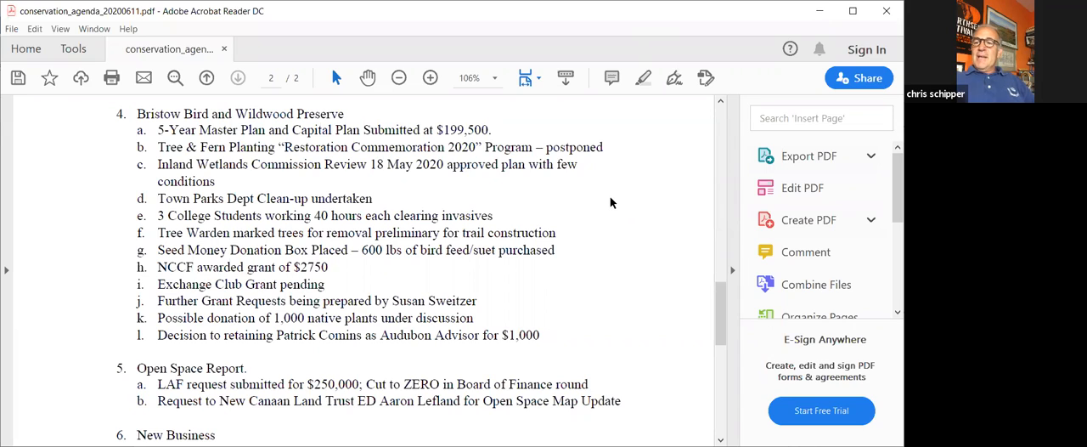
mouse_move(644, 296)
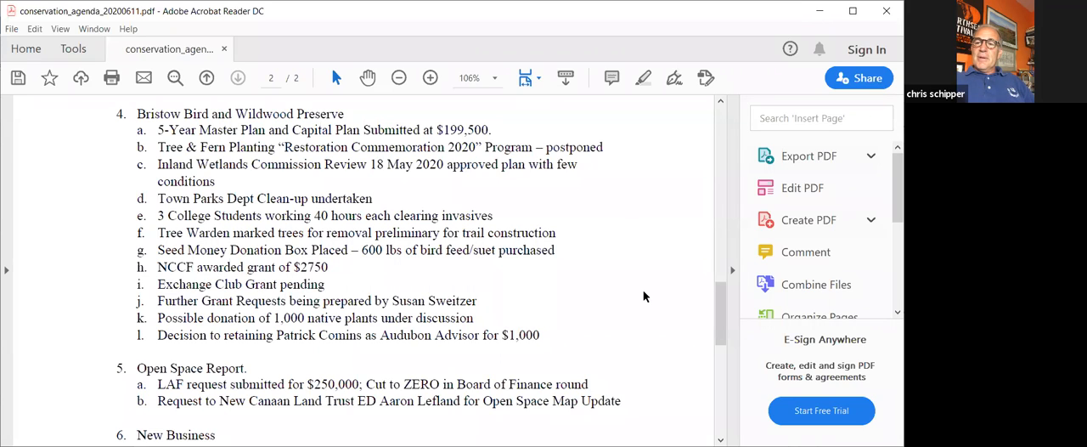
mouse_move(640, 220)
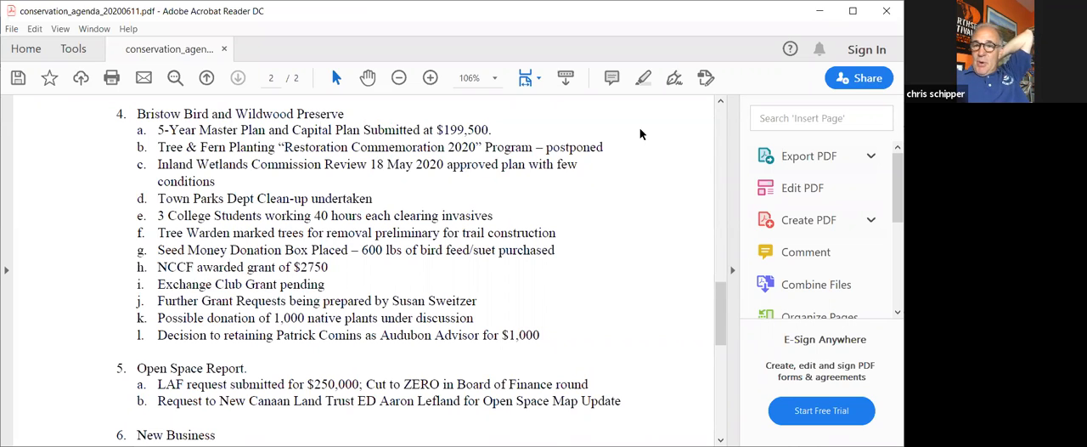
mouse_move(705, 376)
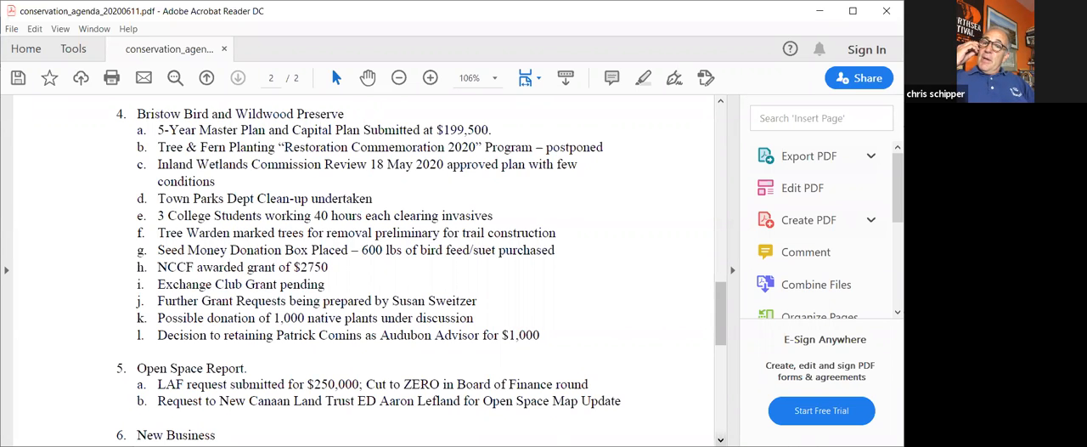
scroll("down", 3)
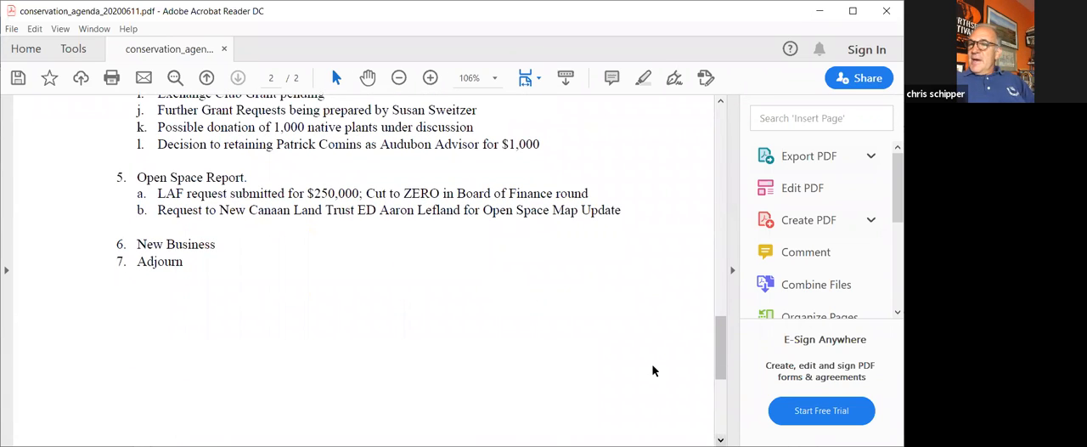
mouse_move(607, 288)
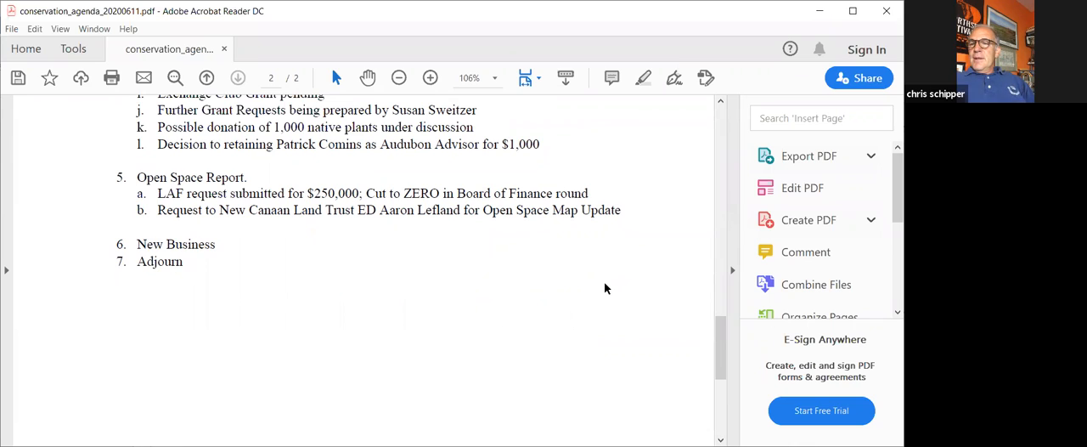
mouse_move(710, 277)
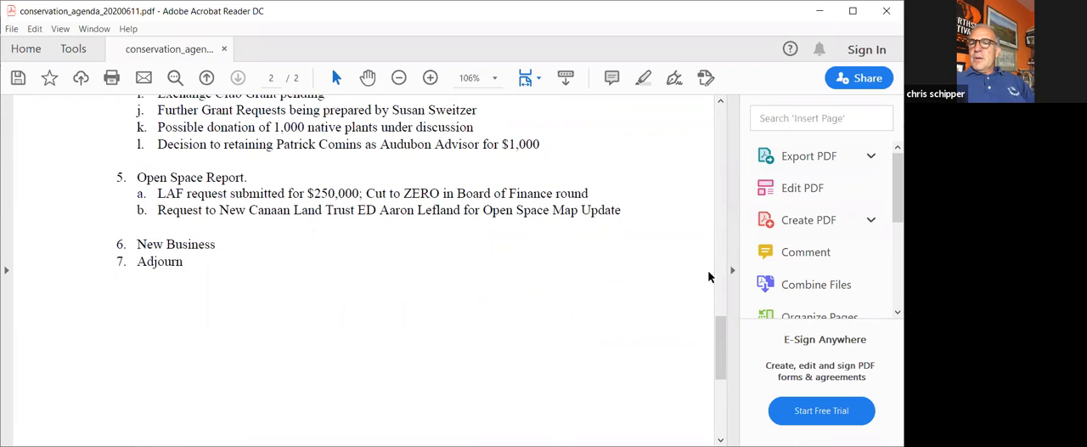
mouse_move(672, 235)
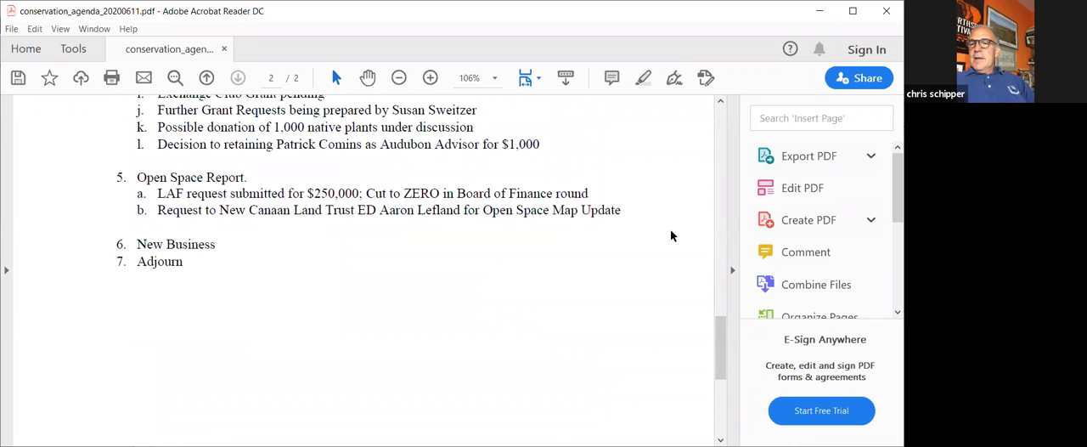
mouse_move(750, 213)
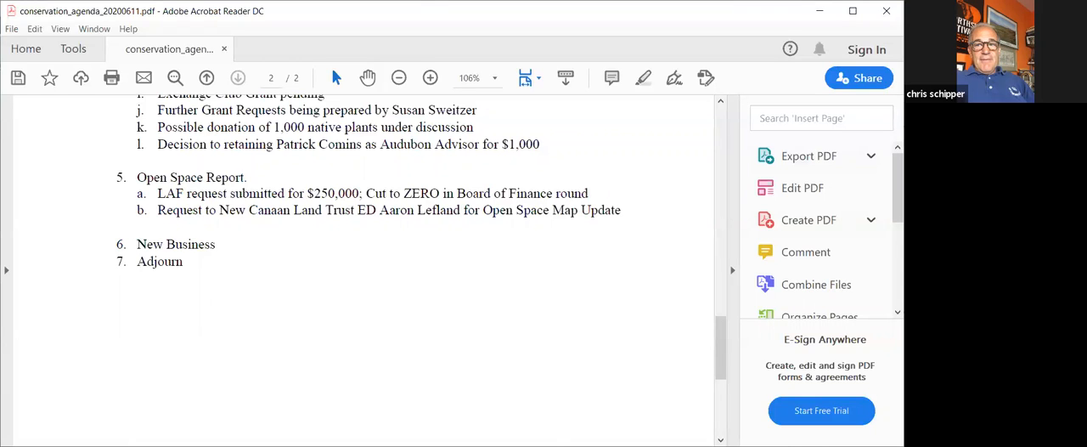
mouse_move(476, 348)
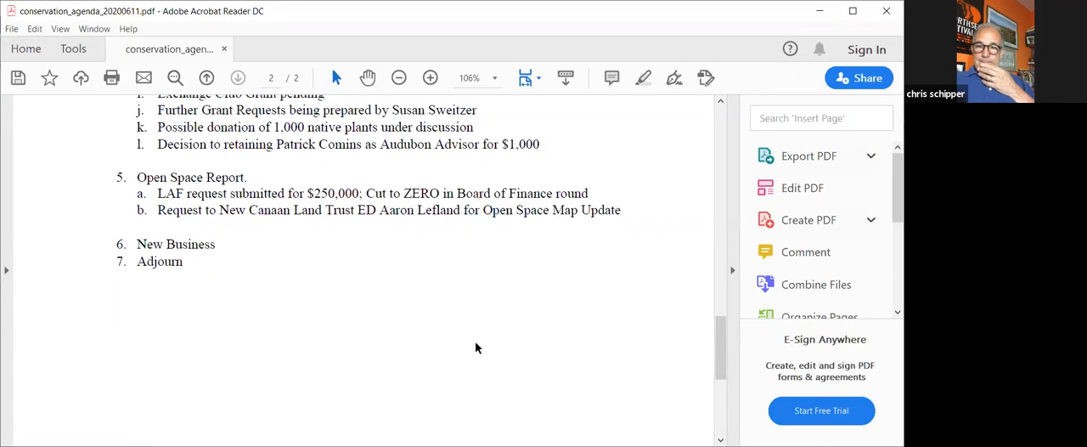
mouse_move(451, 370)
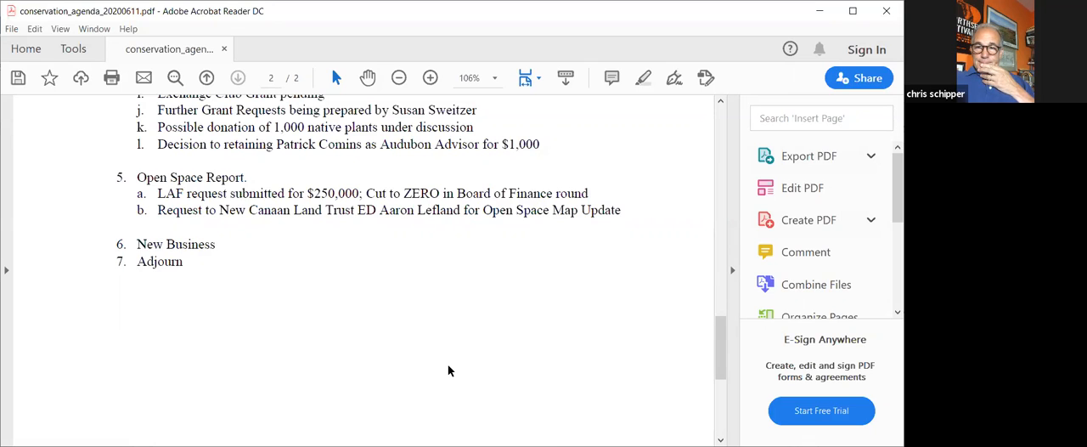
mouse_move(432, 389)
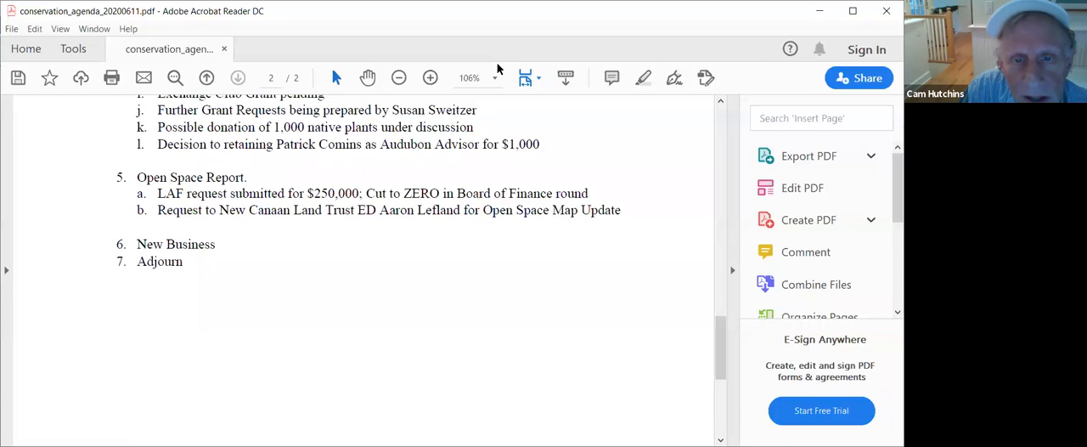
mouse_move(516, 117)
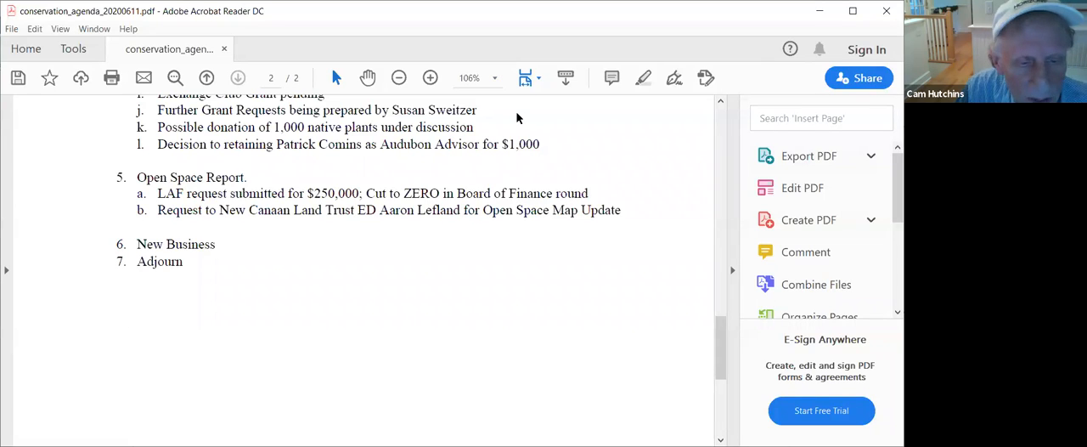